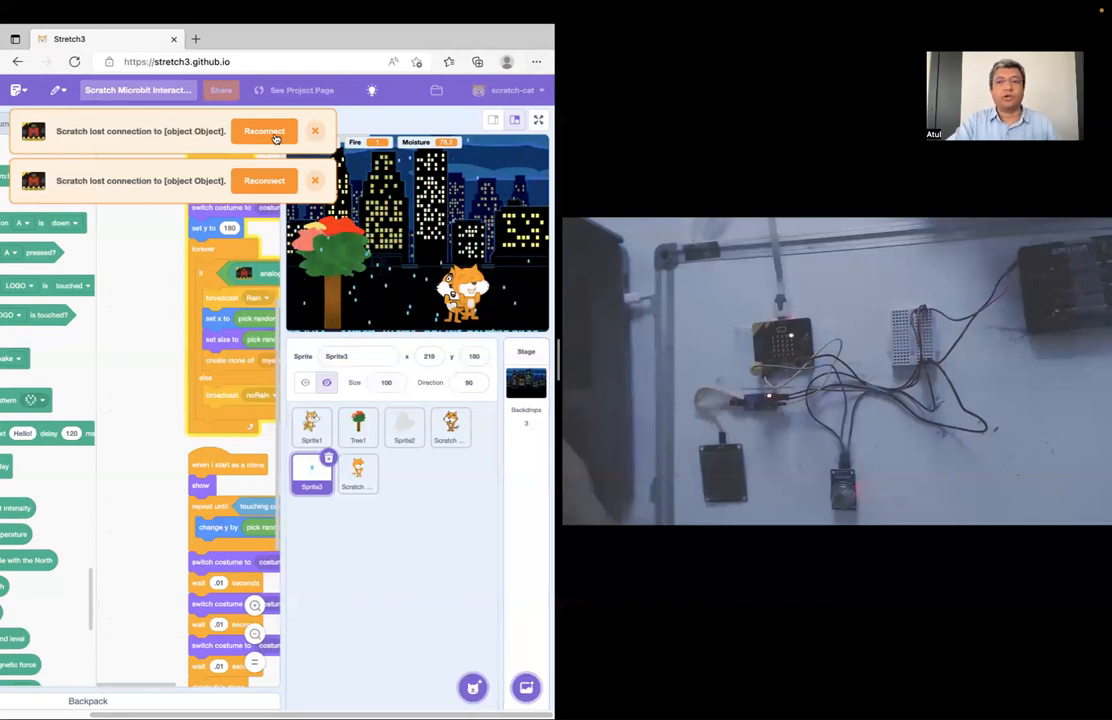
# Step: Reconnect the lost micro:bit through MicroBit More and return to the editor
pyautogui.click(264, 131)
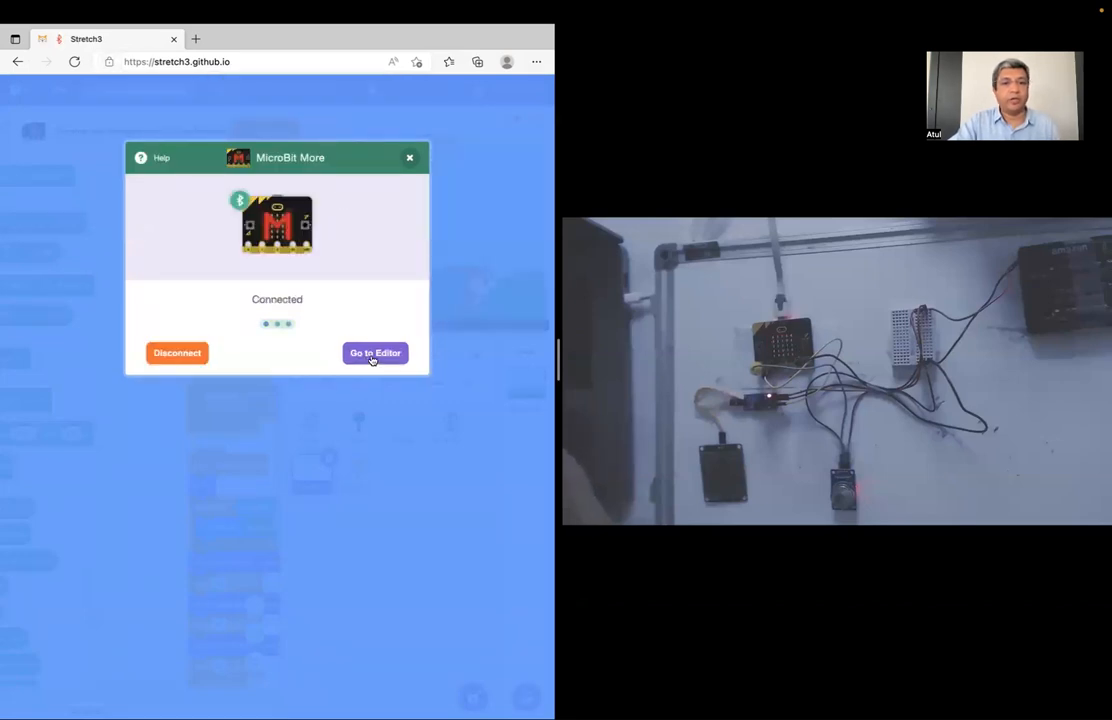
pyautogui.click(374, 352)
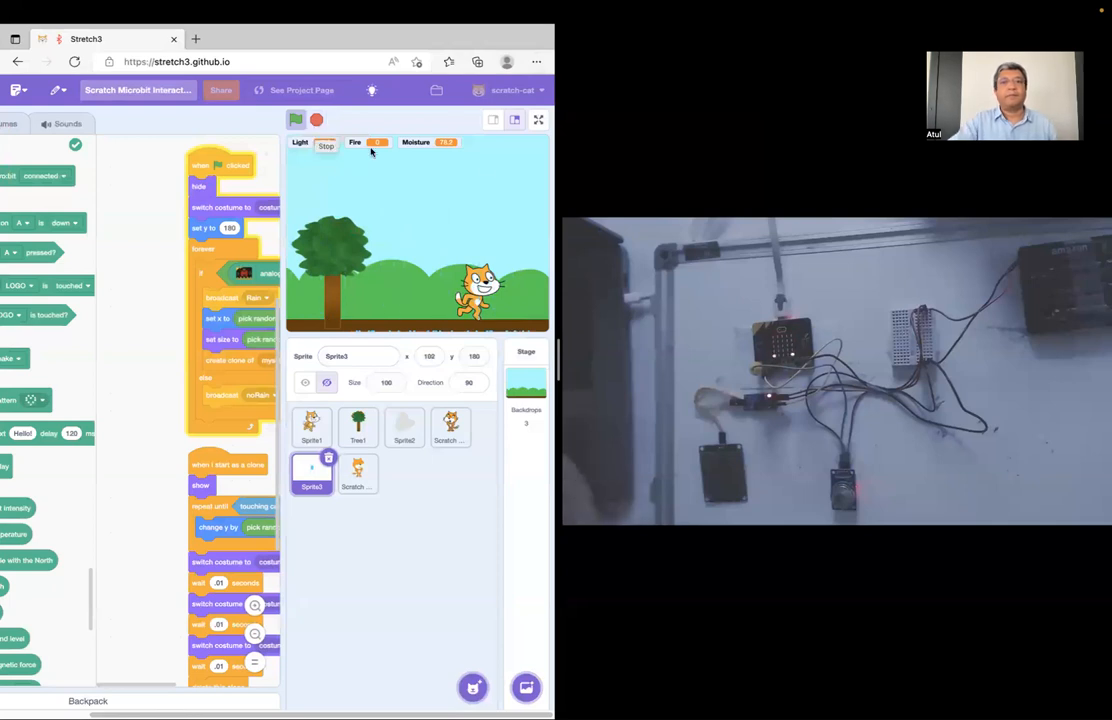
# Step: Start the project with the green flag to show live light, fire and moisture readings
pyautogui.click(538, 120)
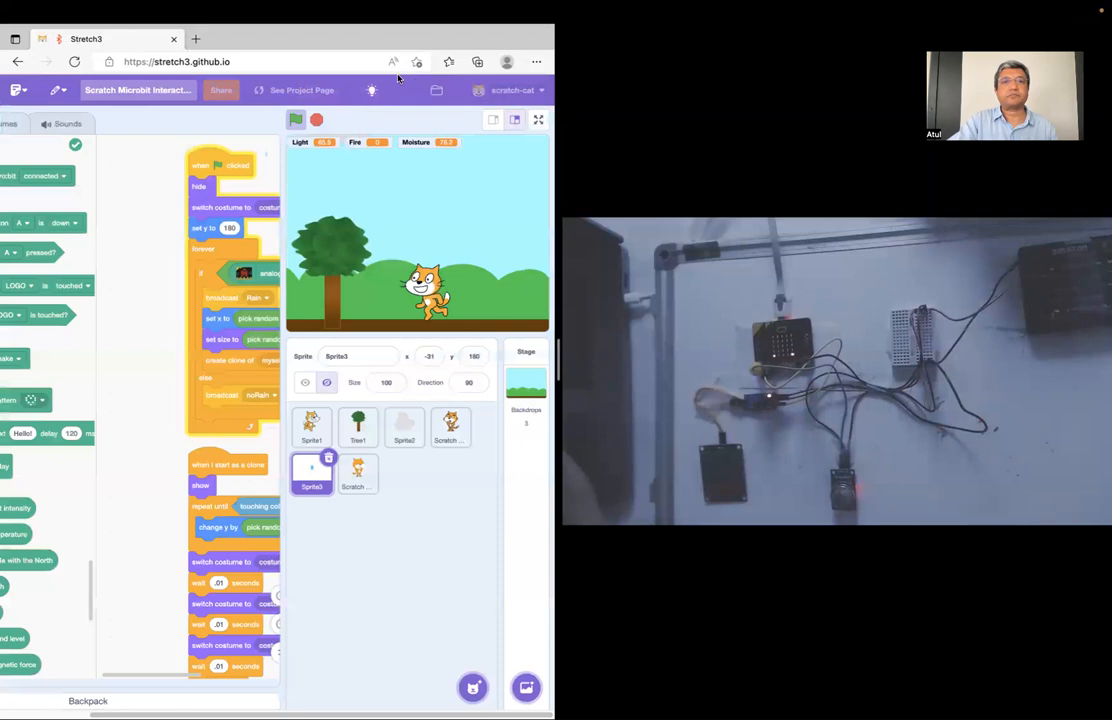
# Step: View the Stage's light intensity < 50 backdrop script, then Sprite2's pin P0 smoke script
pyautogui.click(200, 61)
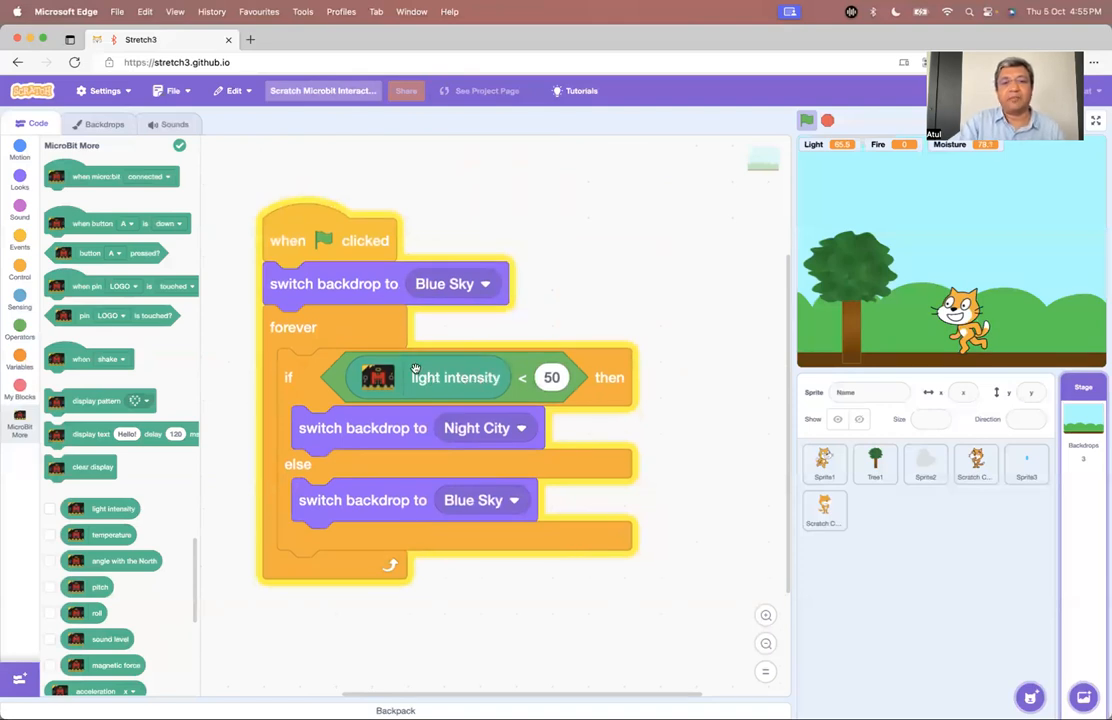
pyautogui.moveTo(551, 378)
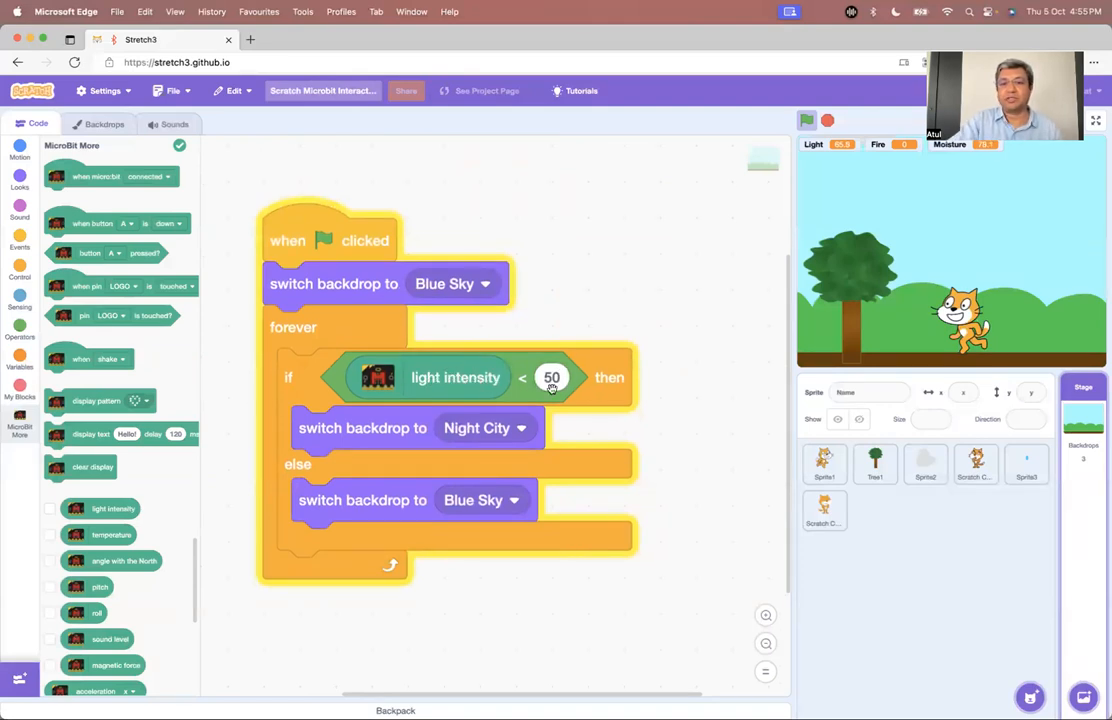
pyautogui.click(925, 465)
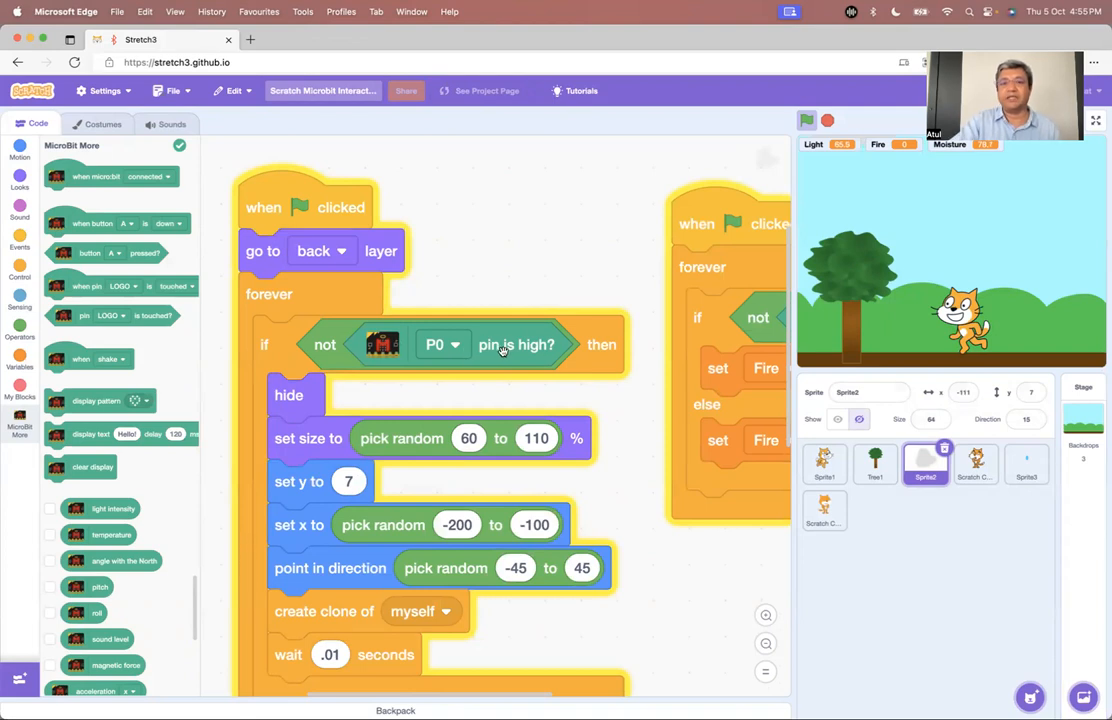
pyautogui.moveTo(494, 352)
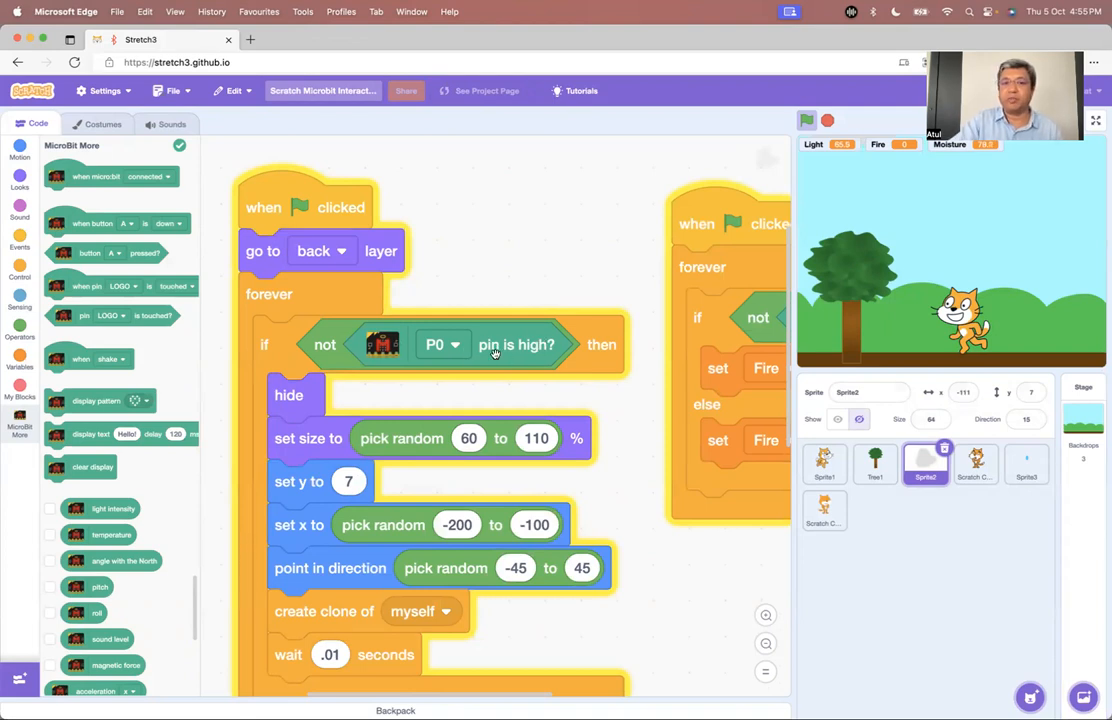
pyautogui.moveTo(1022, 472)
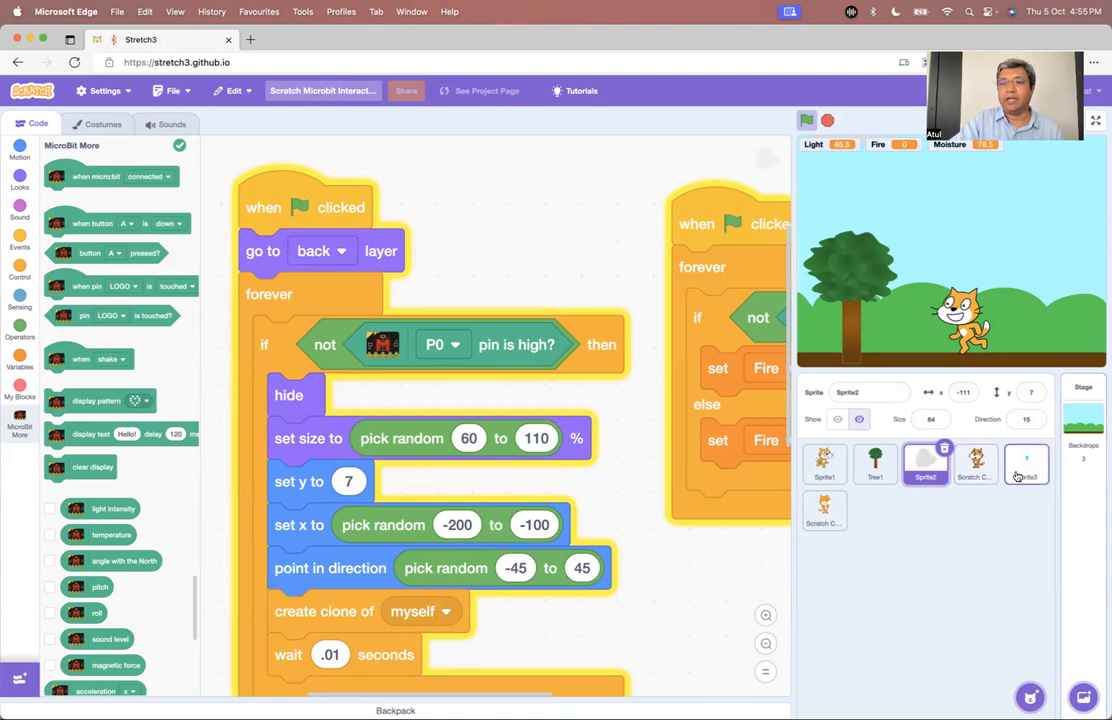
pyautogui.click(1025, 467)
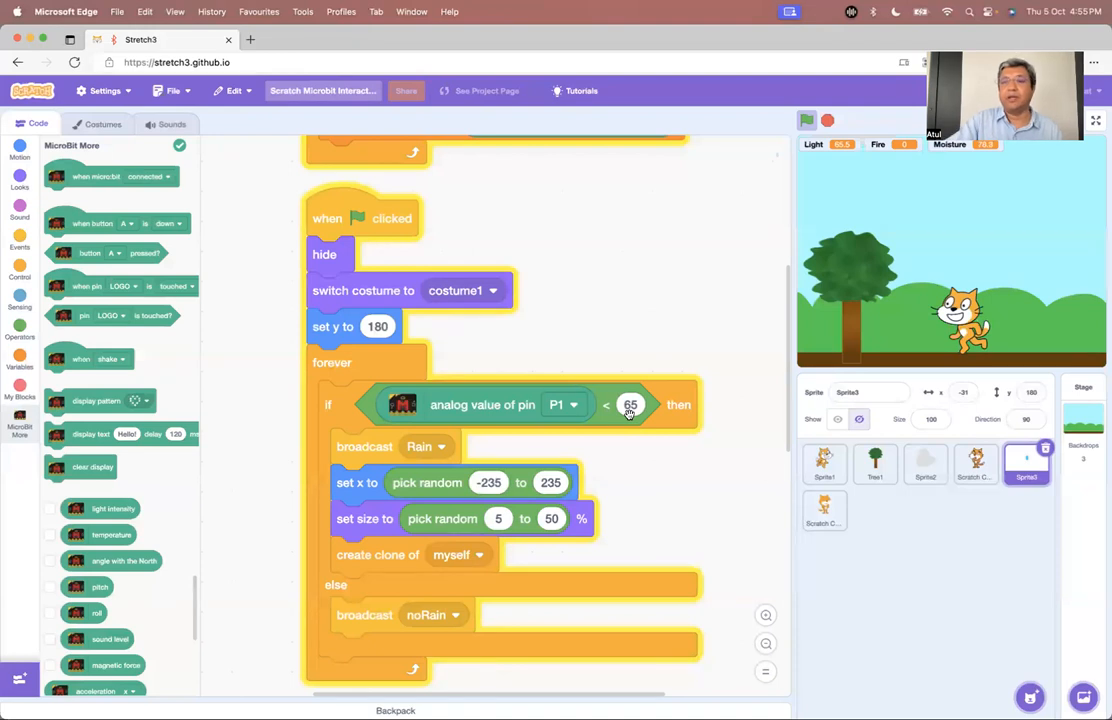
pyautogui.moveTo(947, 520)
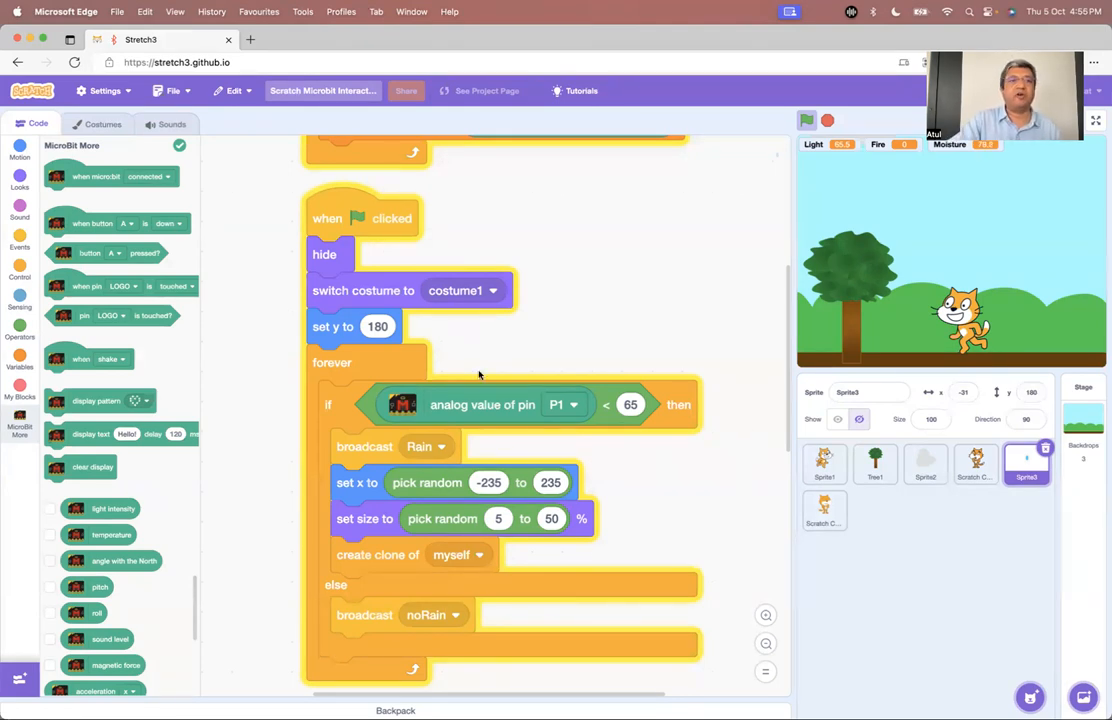
pyautogui.click(155, 62)
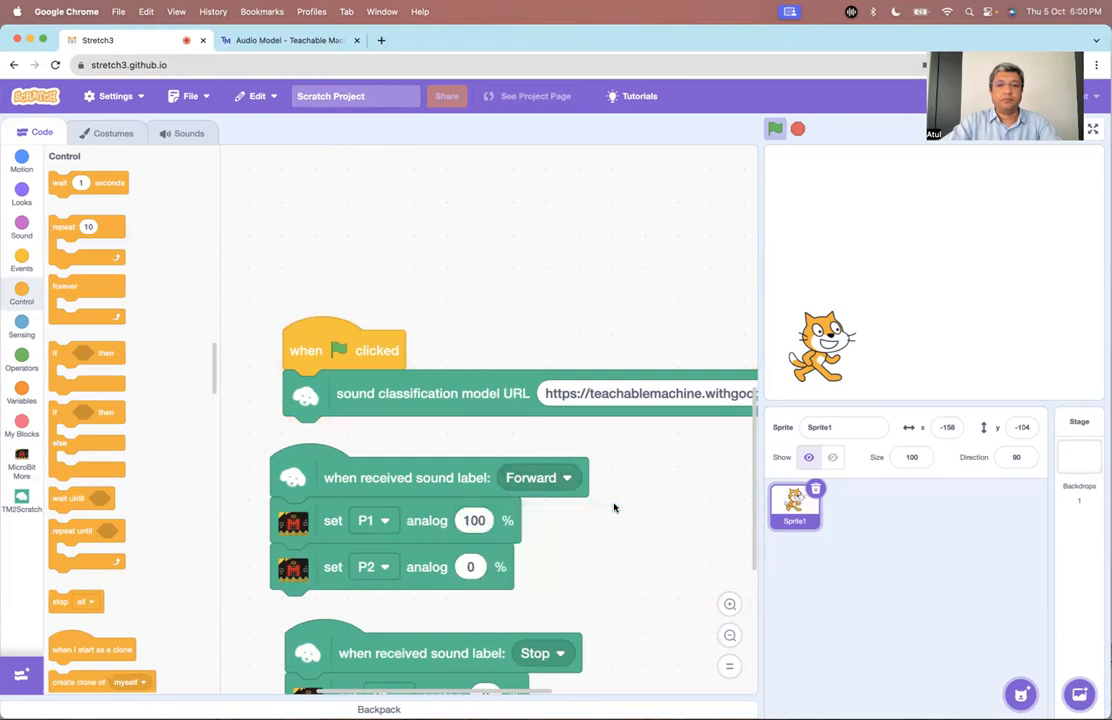
pyautogui.moveTo(713, 214)
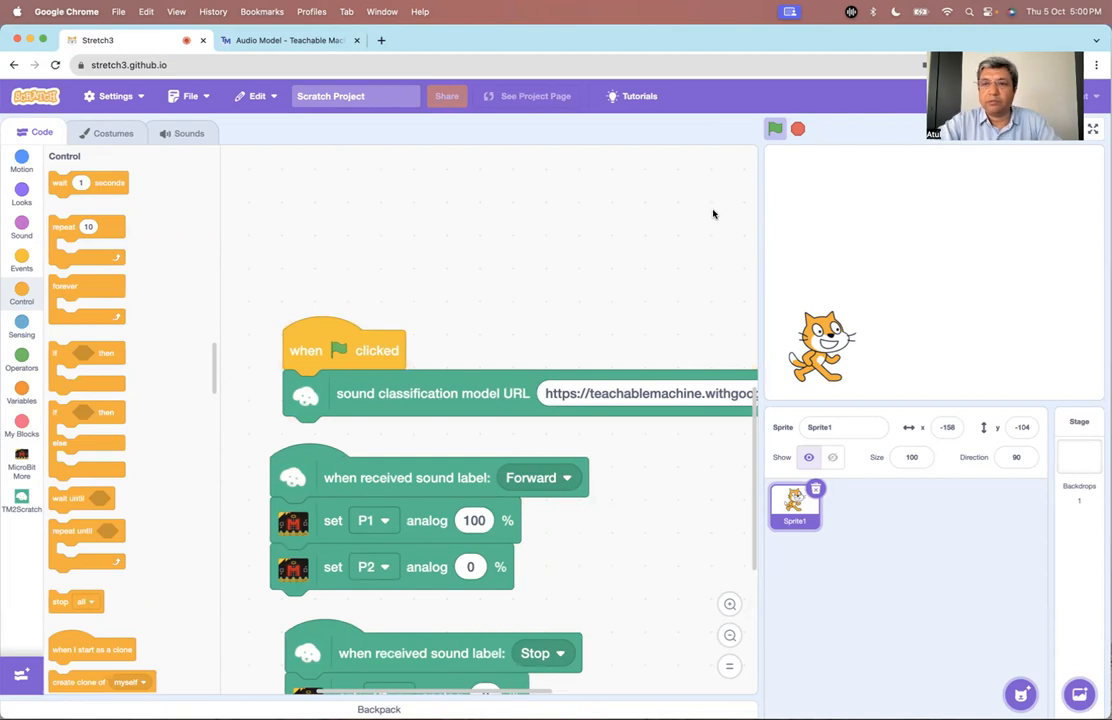
pyautogui.moveTo(632, 266)
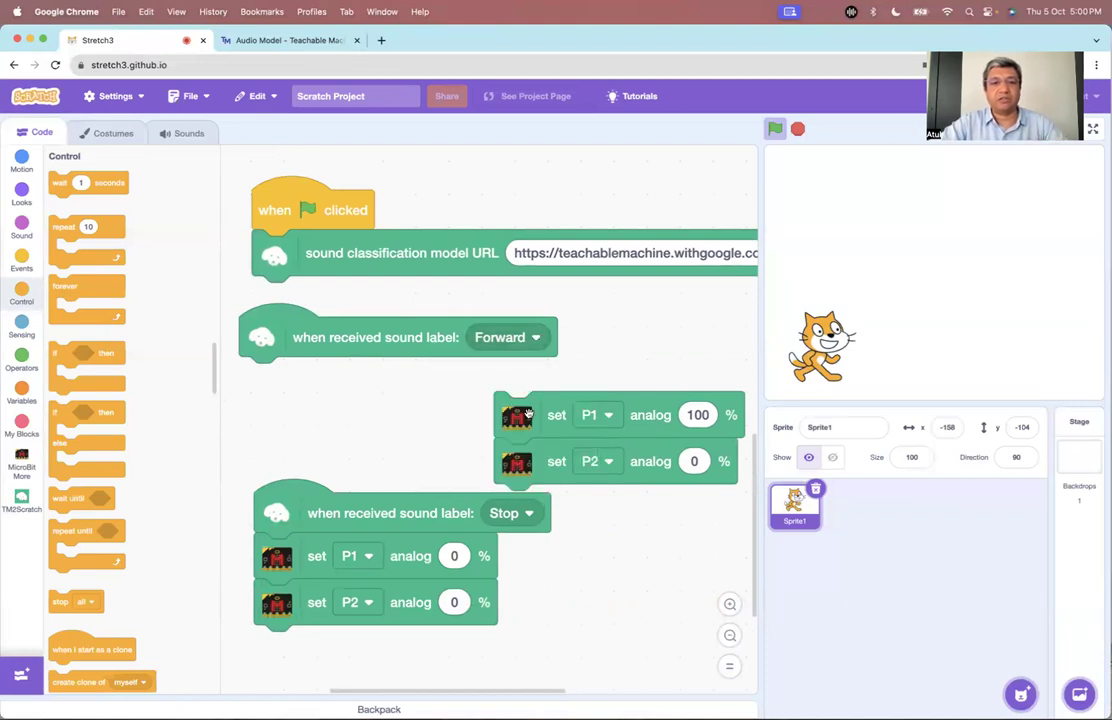
pyautogui.moveTo(517, 414); pyautogui.dragTo(301, 380)
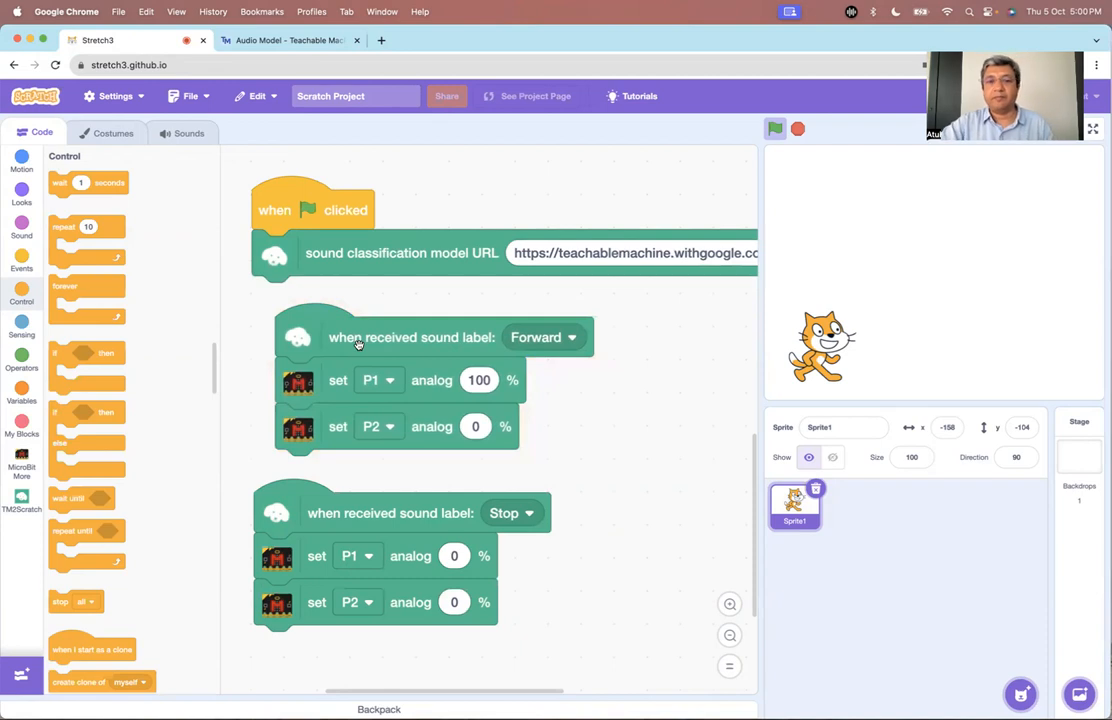
pyautogui.moveTo(594, 437)
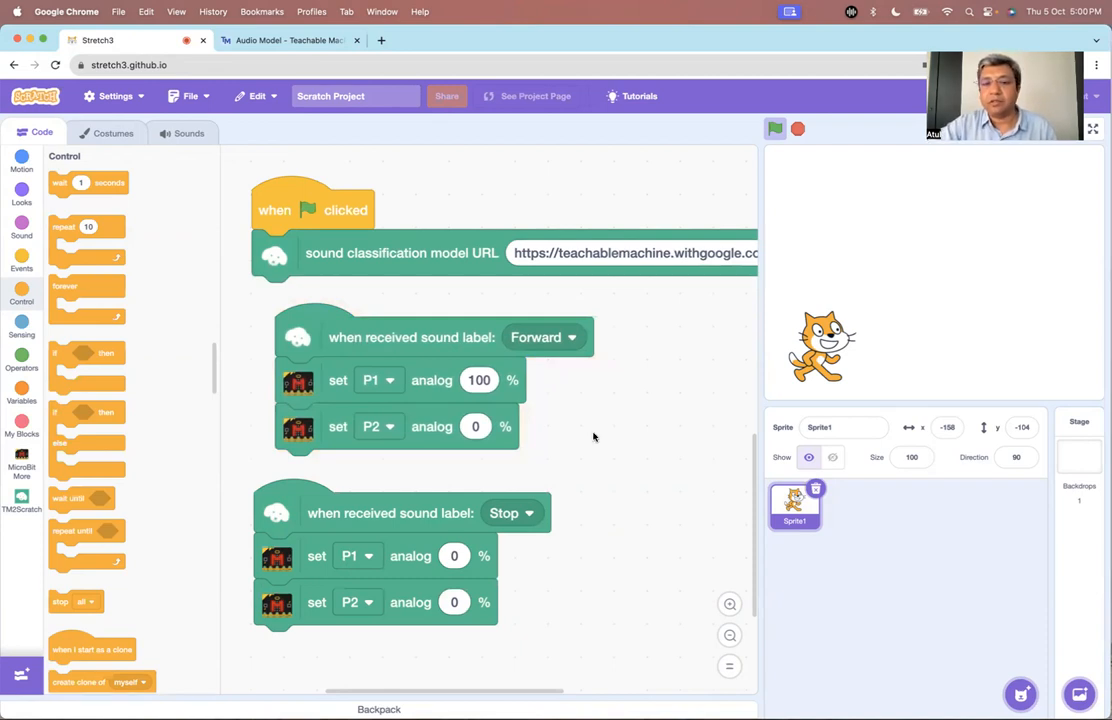
pyautogui.moveTo(642, 360)
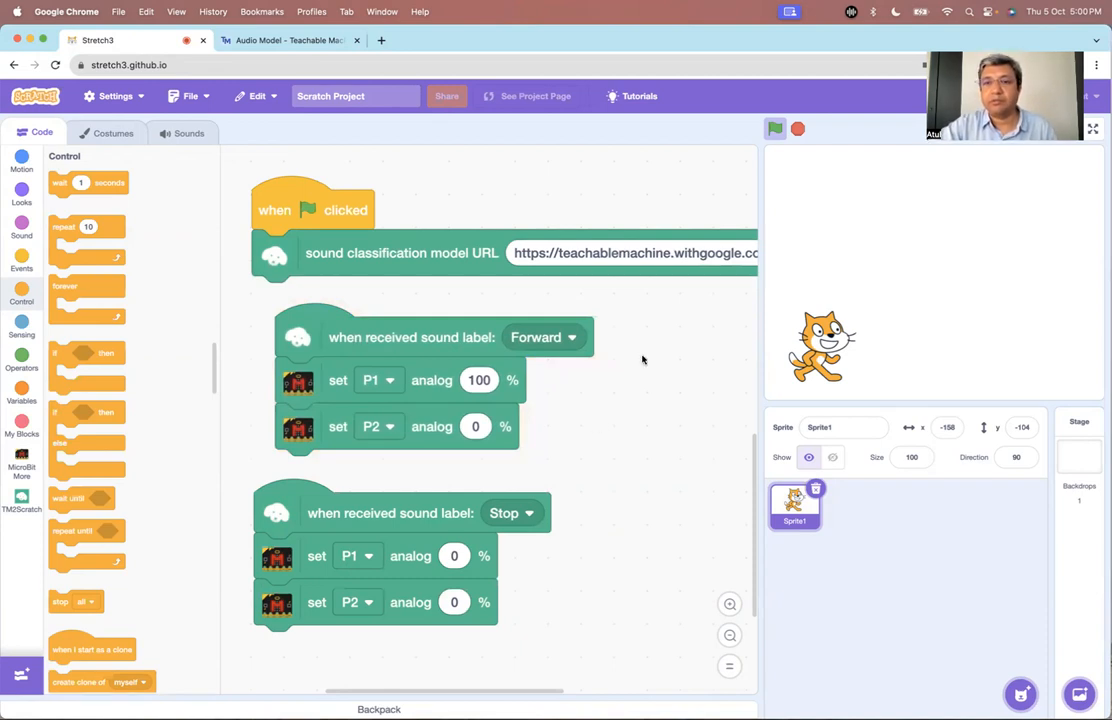
pyautogui.moveTo(650, 348)
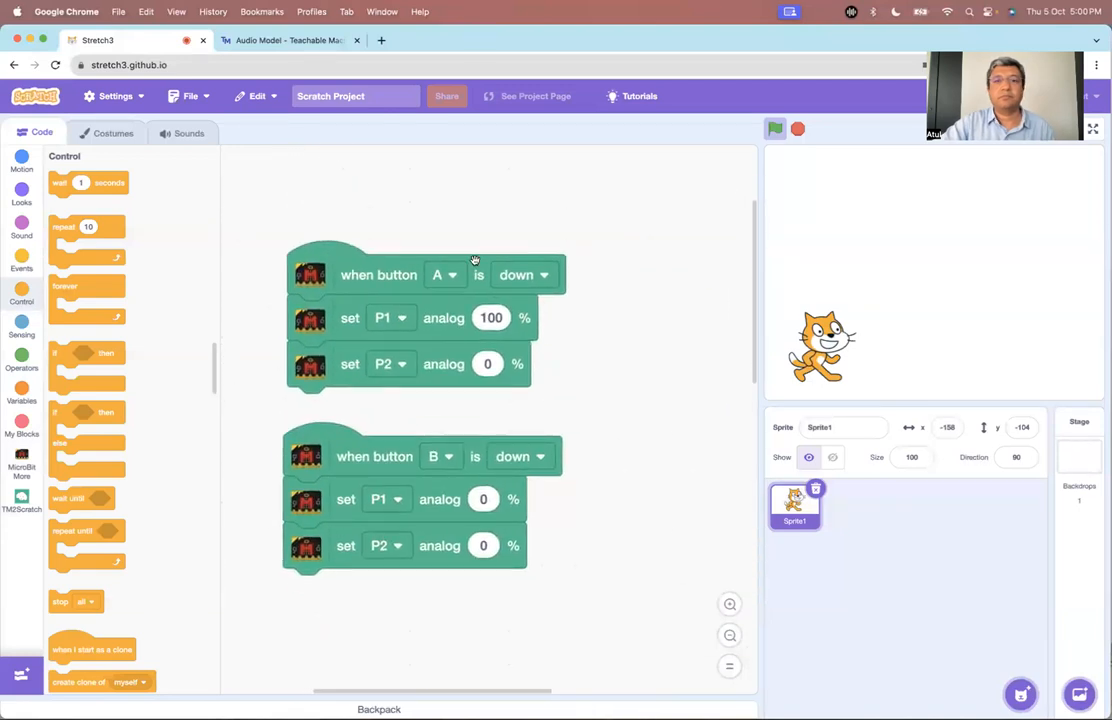
pyautogui.moveTo(370, 317); pyautogui.dragTo(590, 337)
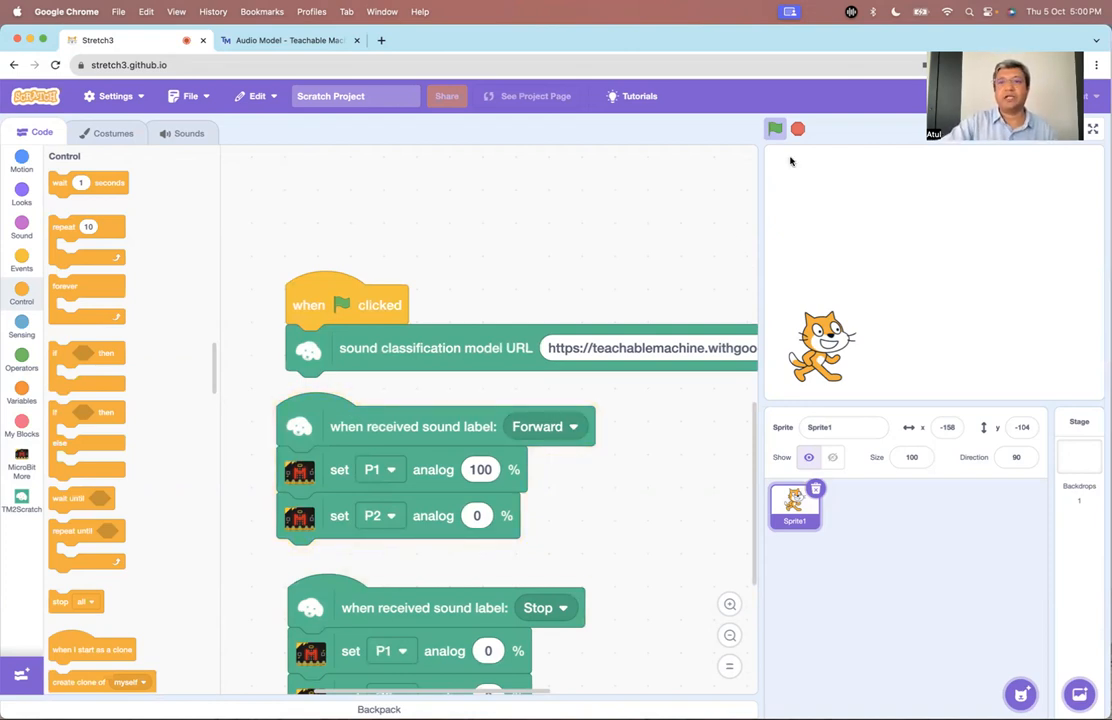
pyautogui.click(798, 128)
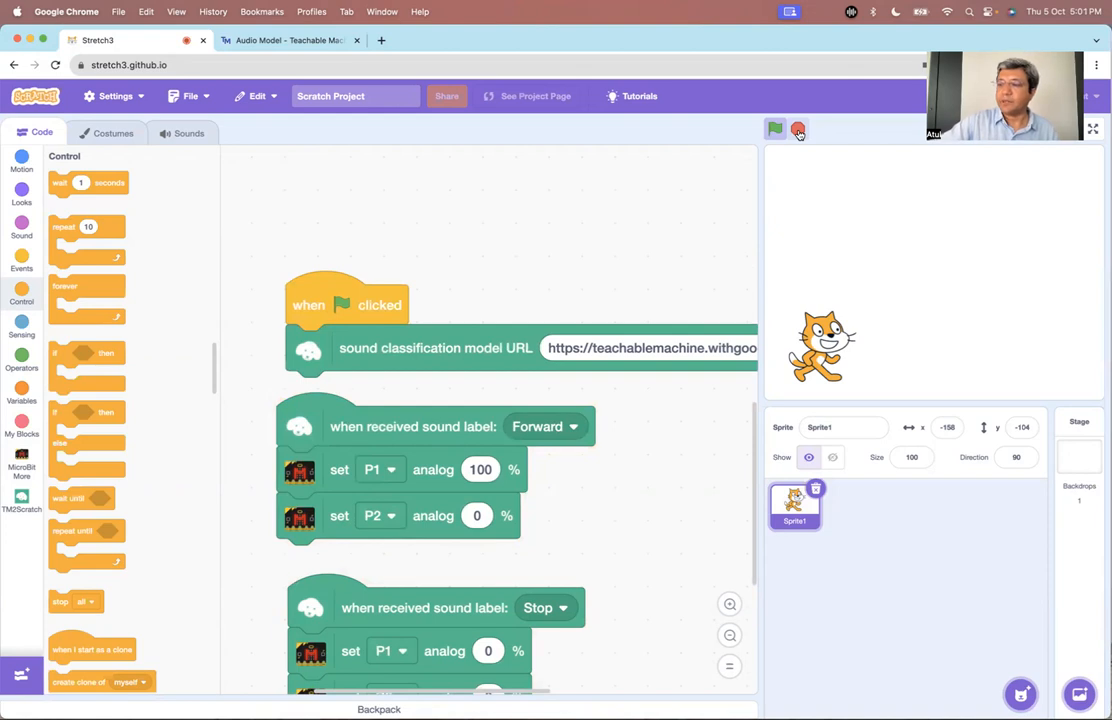